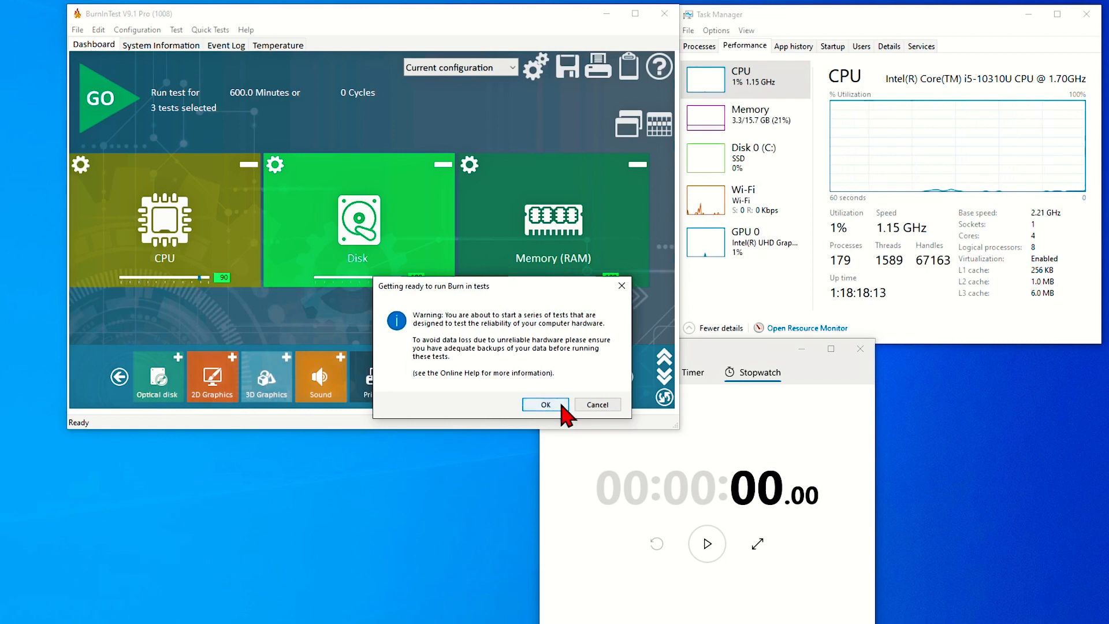
Confirm the burn-in warning to start the tests and show the temperature monitoring graph
{"action": "left_click", "coordinate": [544, 405]}
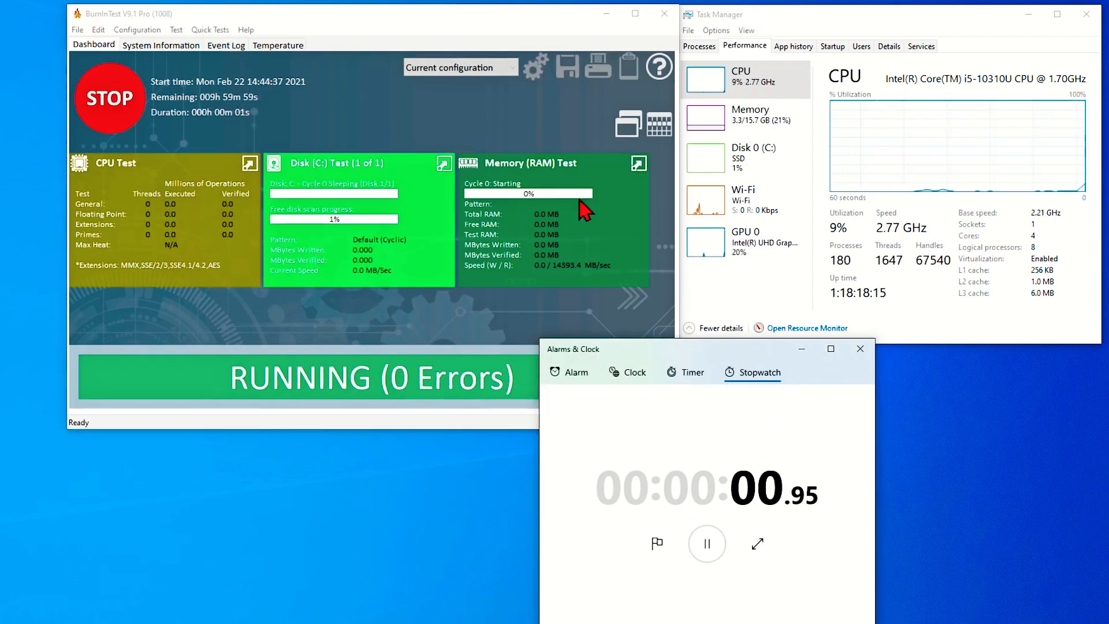
{"action": "left_click", "coordinate": [278, 45]}
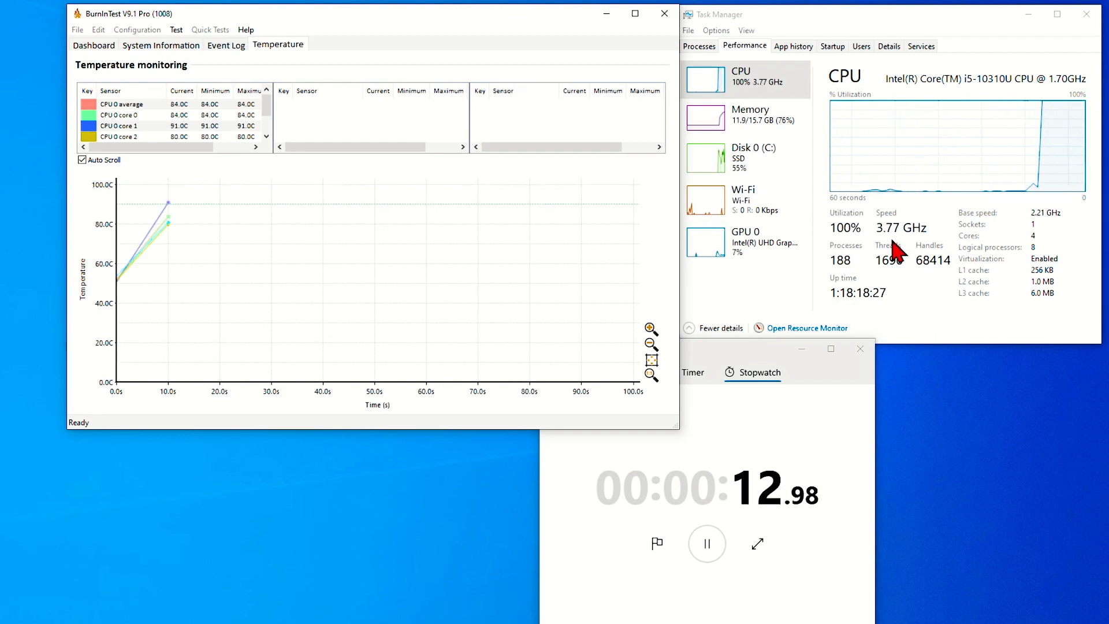
{"action": "mouse_move", "coordinate": [1043, 138]}
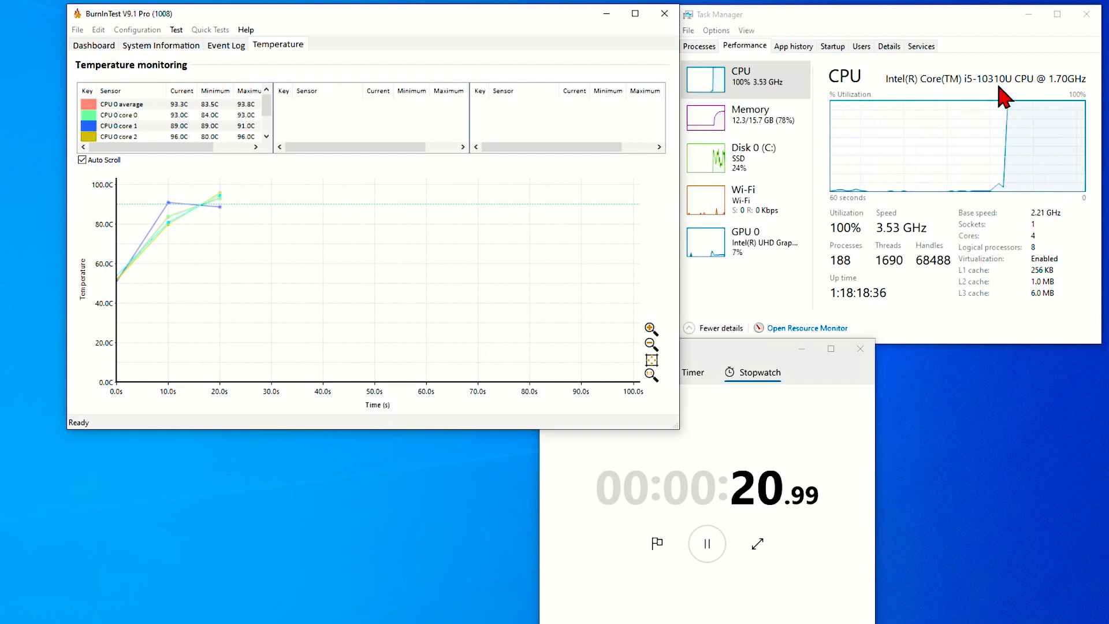
{"action": "mouse_move", "coordinate": [946, 250]}
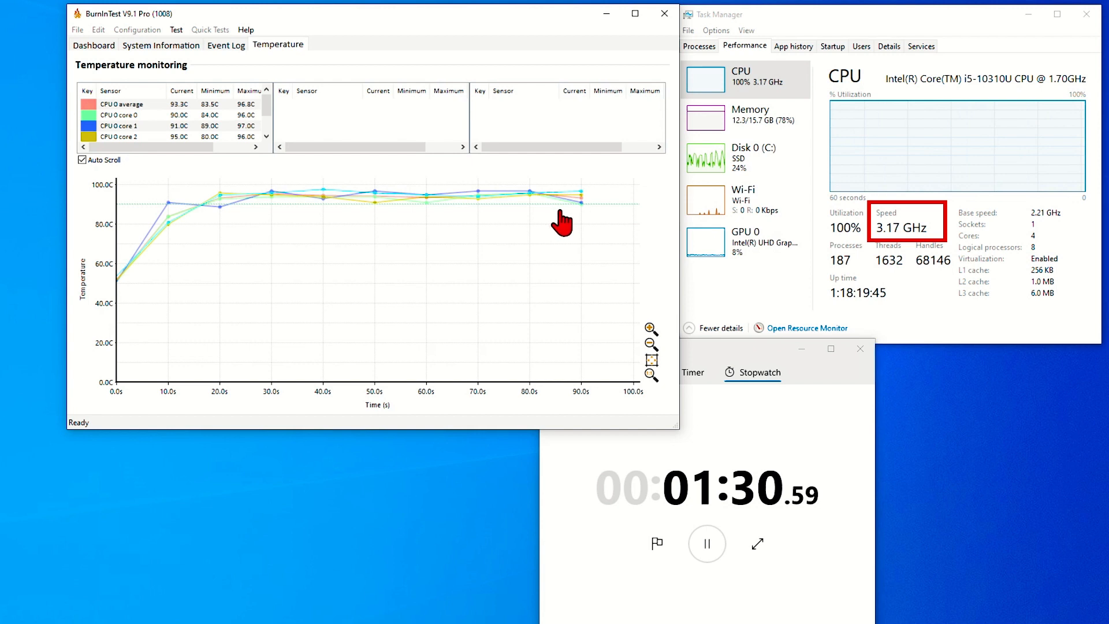
{"action": "mouse_move", "coordinate": [576, 212]}
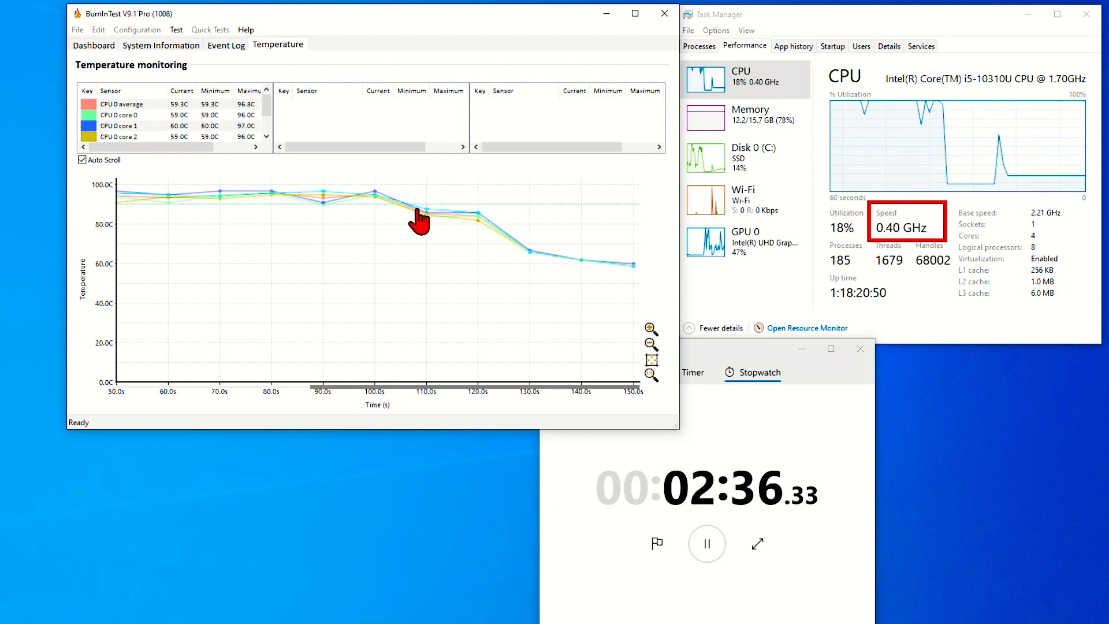
{"action": "mouse_move", "coordinate": [376, 206]}
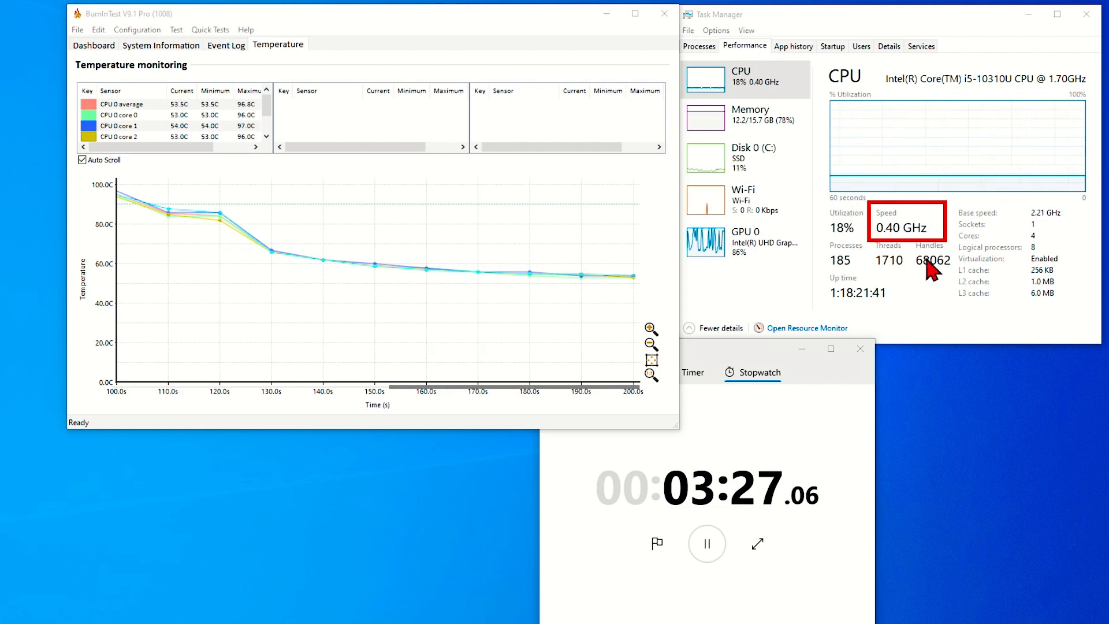
{"action": "mouse_move", "coordinate": [903, 262]}
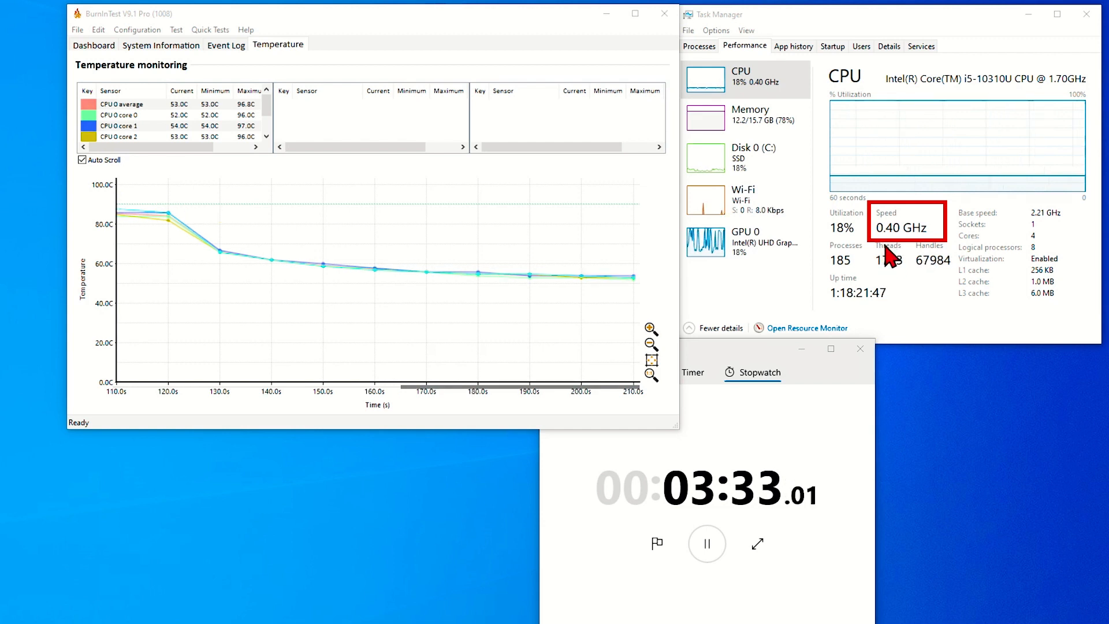
{"action": "mouse_move", "coordinate": [802, 156]}
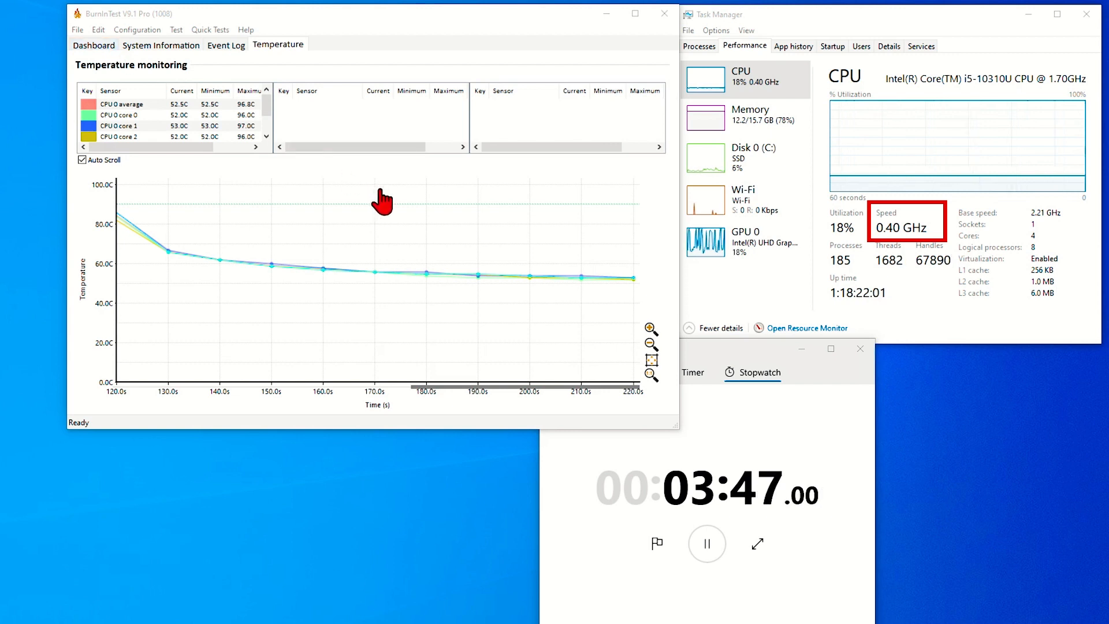
{"action": "left_click", "coordinate": [93, 45]}
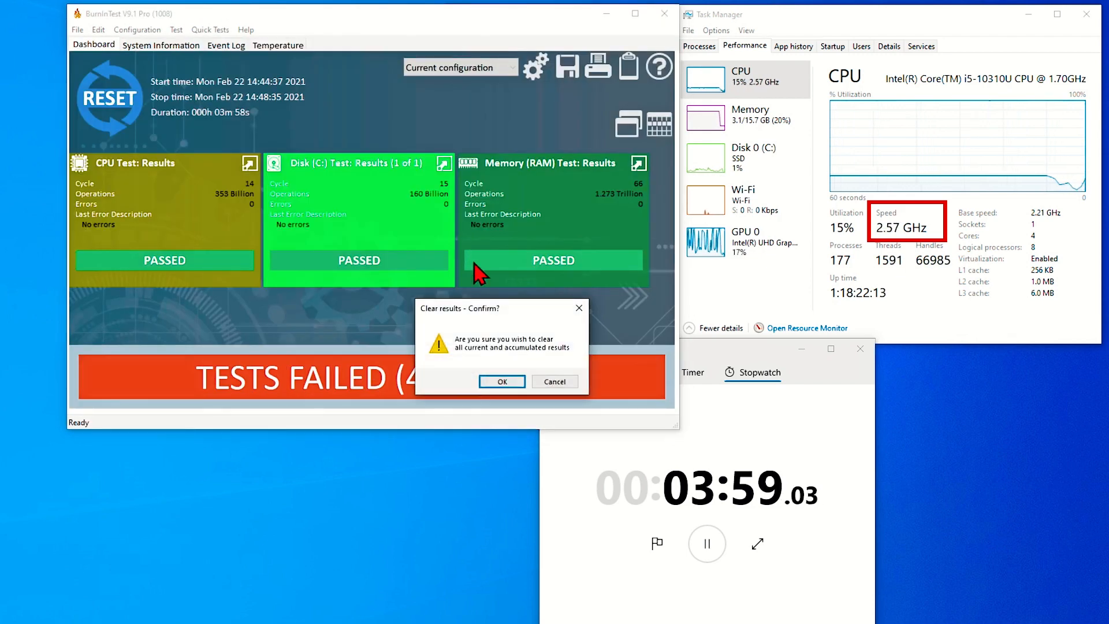
Clear the previous results, start a new run with GO, confirm the warning, and show the temperature graph
{"action": "left_click", "coordinate": [500, 381]}
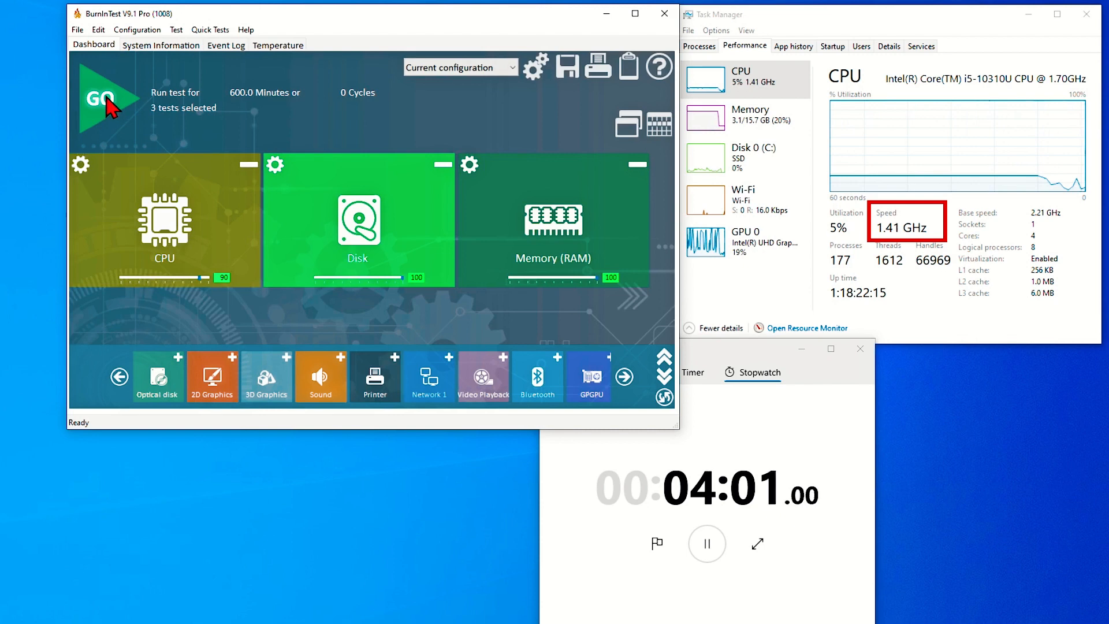
{"action": "left_click", "coordinate": [106, 97]}
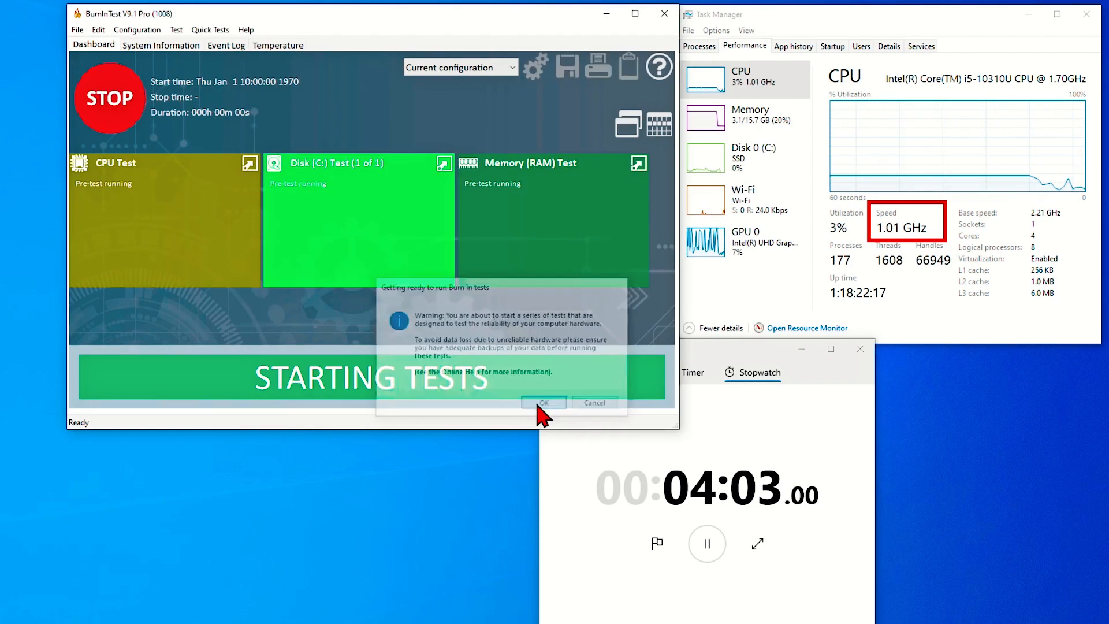
{"action": "left_click", "coordinate": [542, 402]}
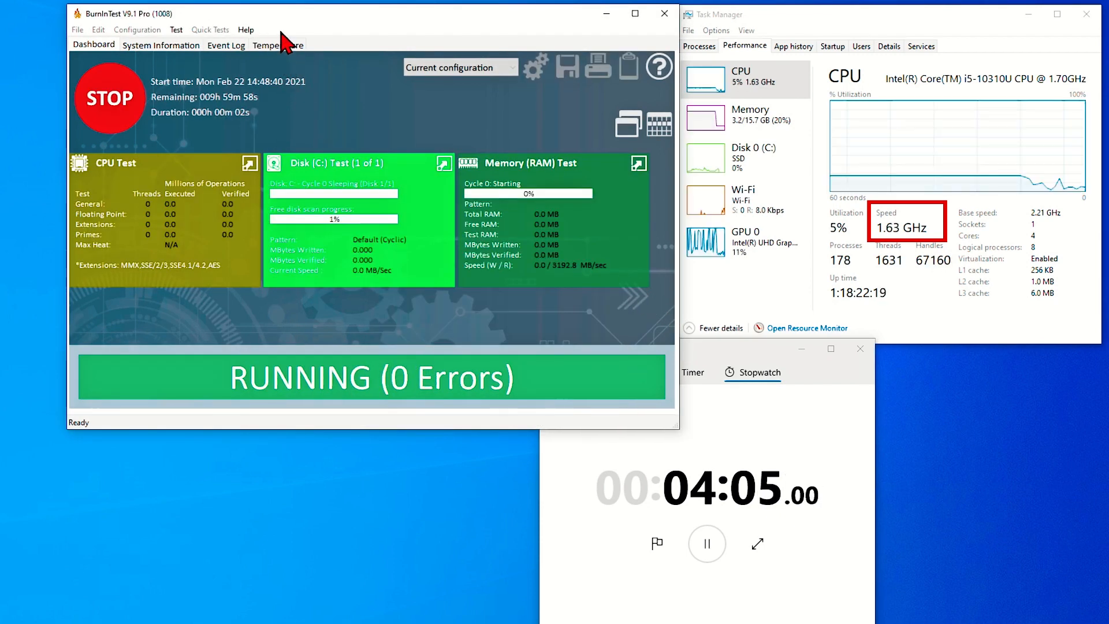
{"action": "left_click", "coordinate": [278, 44]}
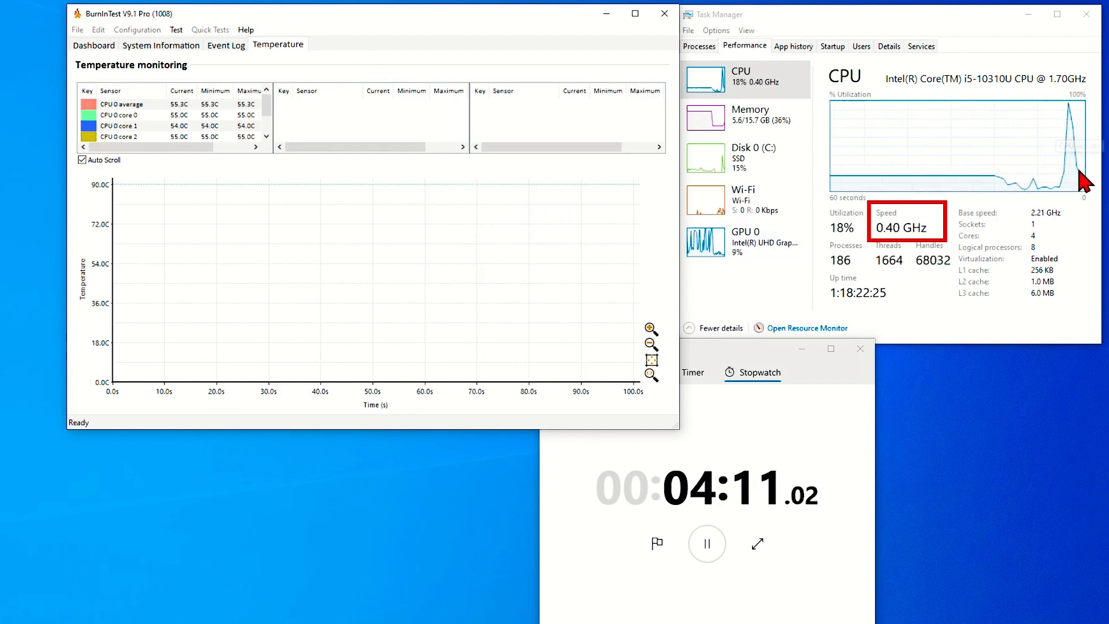
{"action": "mouse_move", "coordinate": [1083, 180]}
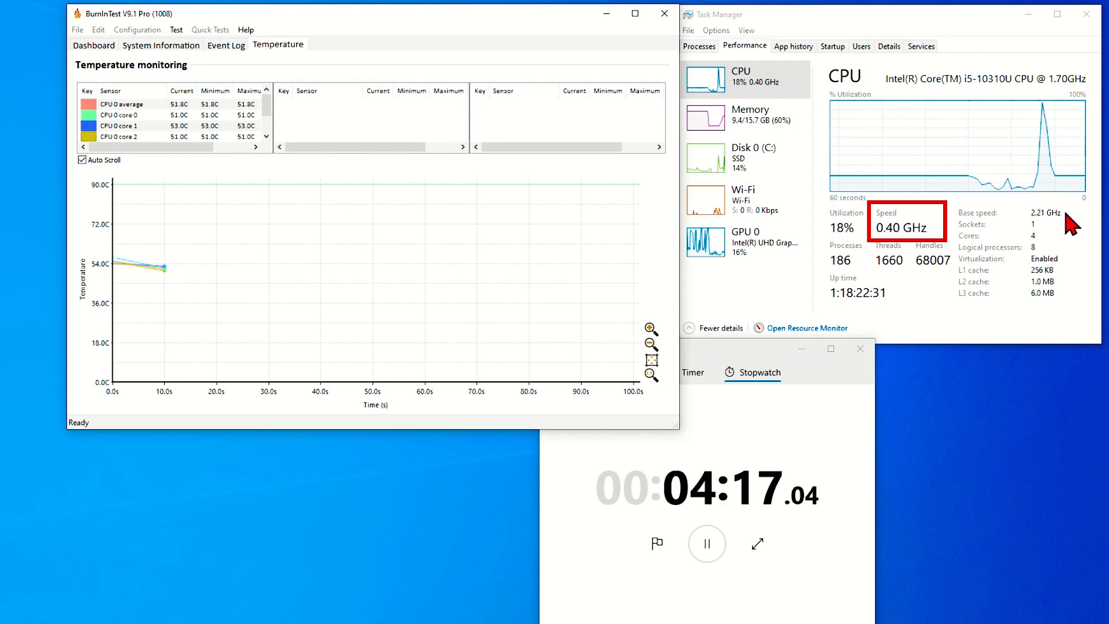
{"action": "mouse_move", "coordinate": [1054, 241]}
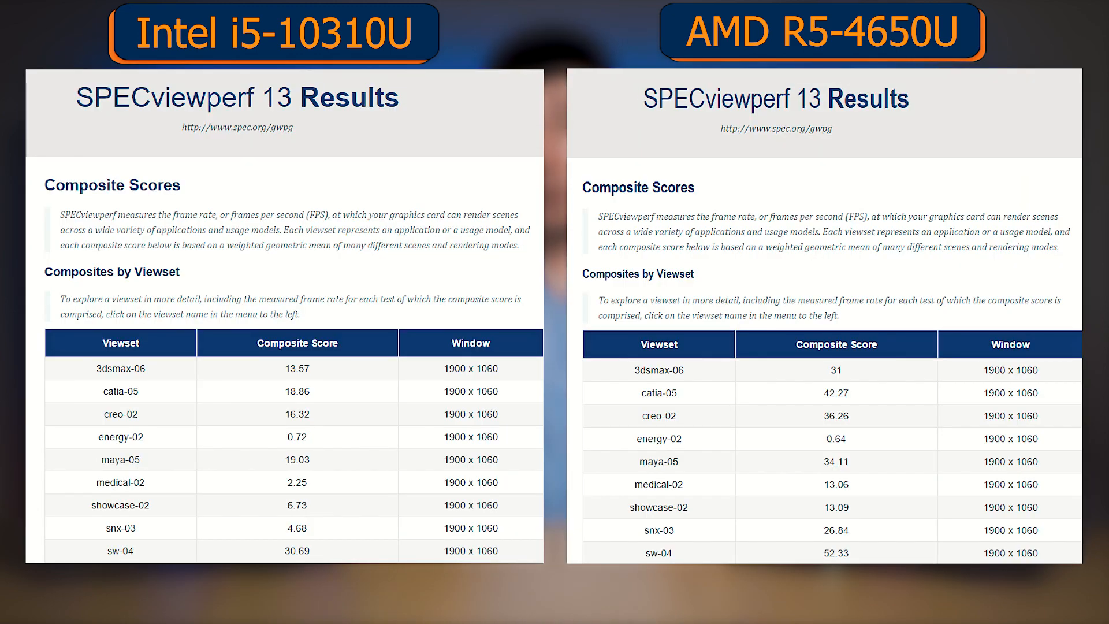
Show the detailed 3dsmax-06 viewset results comparing the i5-10310U and R5-4650U
{"action": "left_click", "coordinate": [119, 369]}
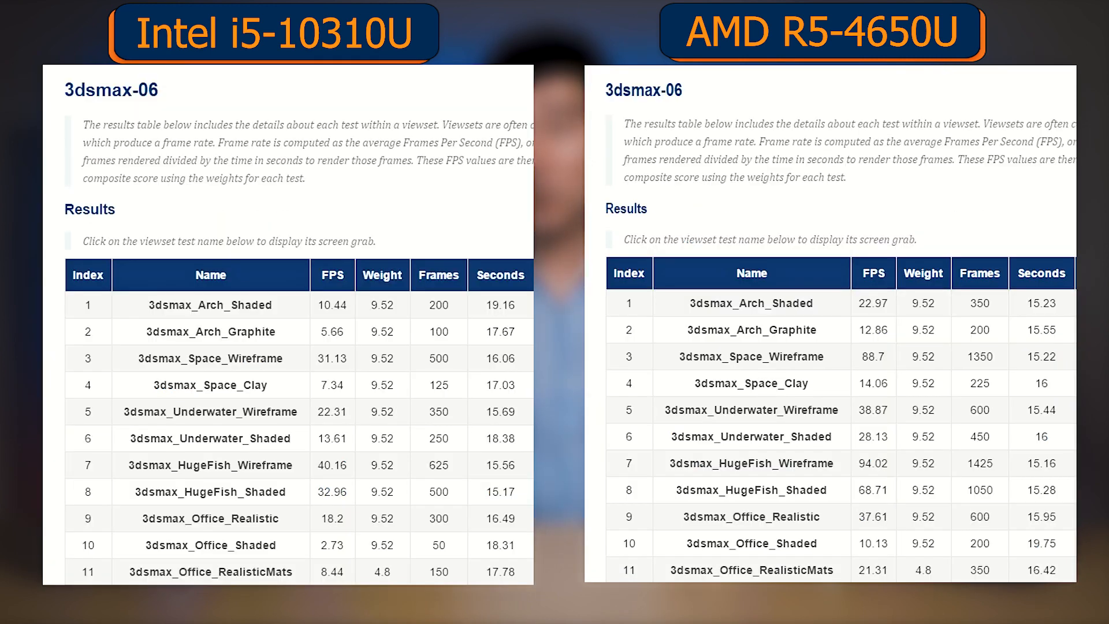